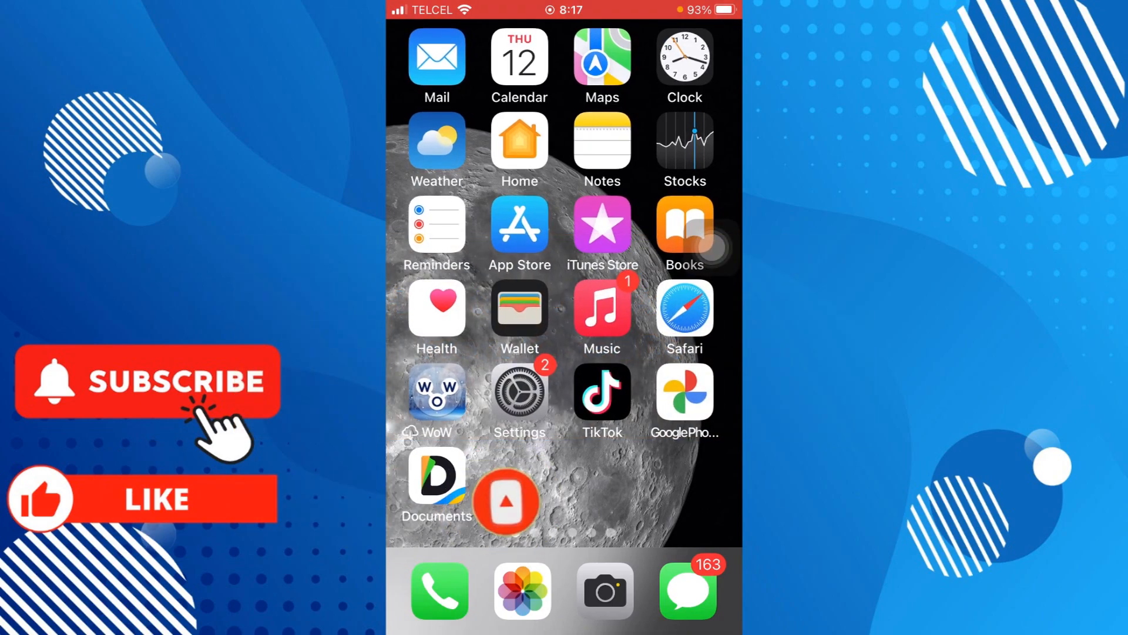
# - Launch the Settings app from the Home Screen
pyautogui.click(518, 390)
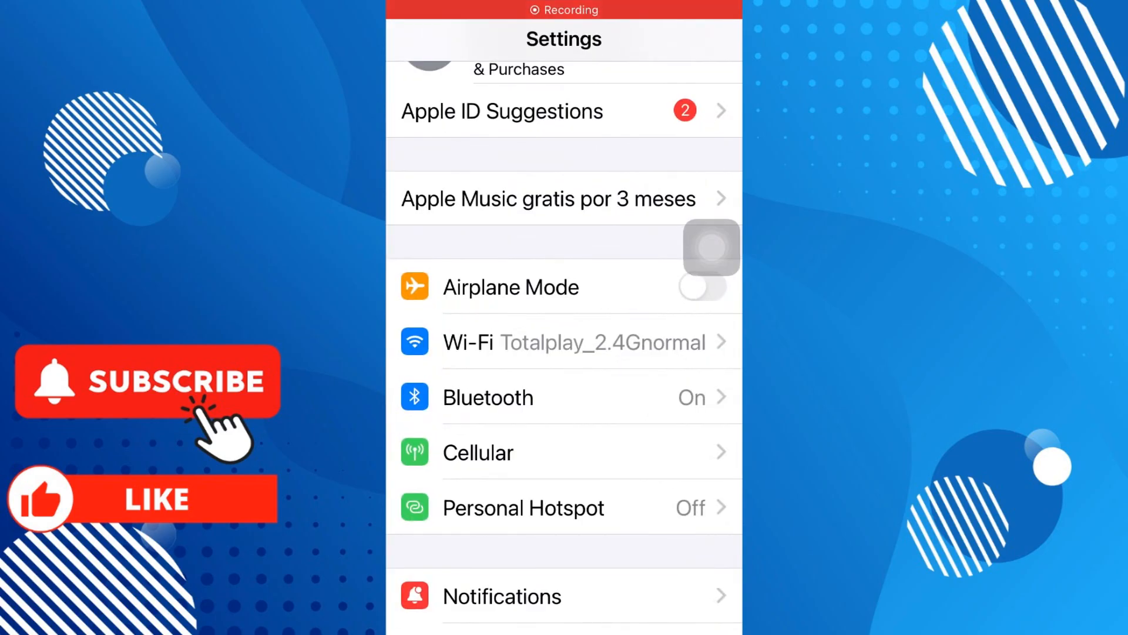
pyautogui.click(701, 287)
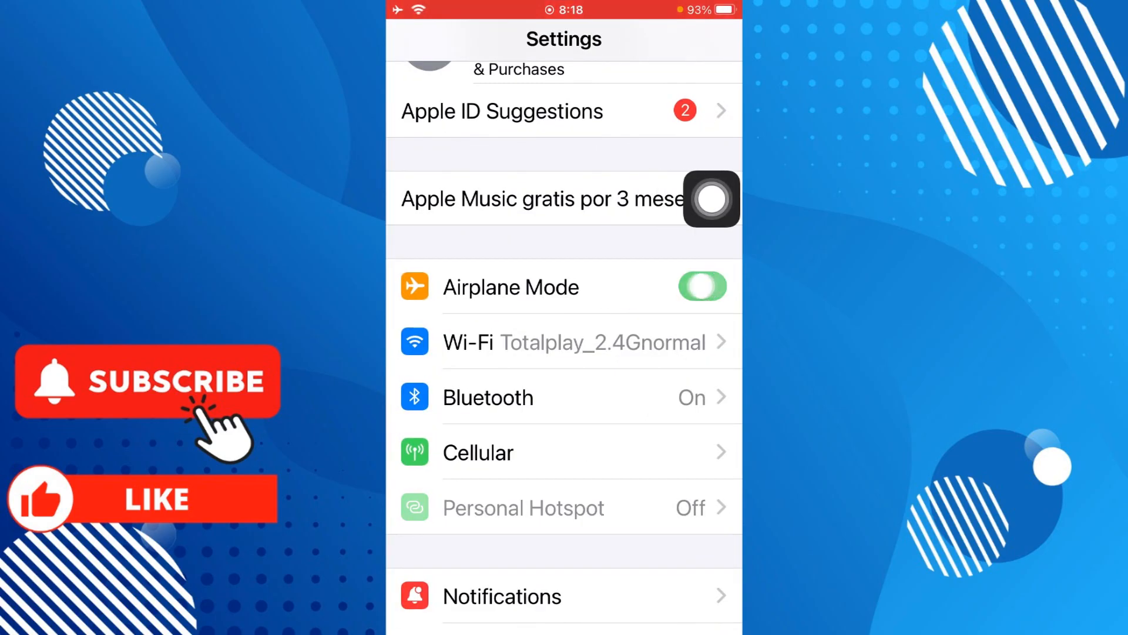
pyautogui.click(702, 287)
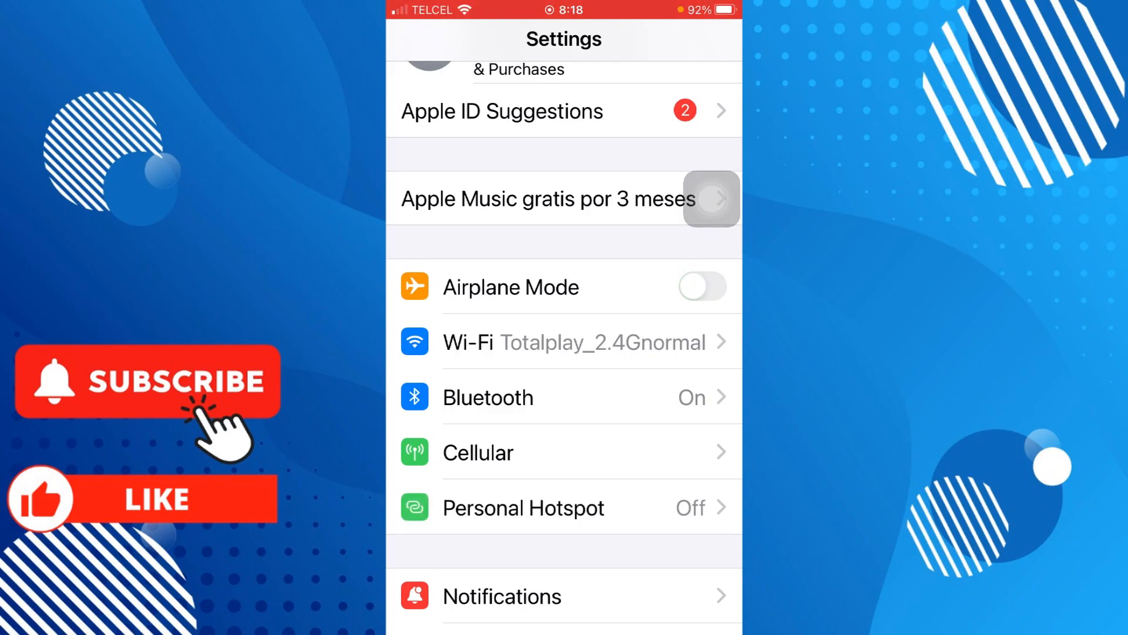
pyautogui.click(564, 342)
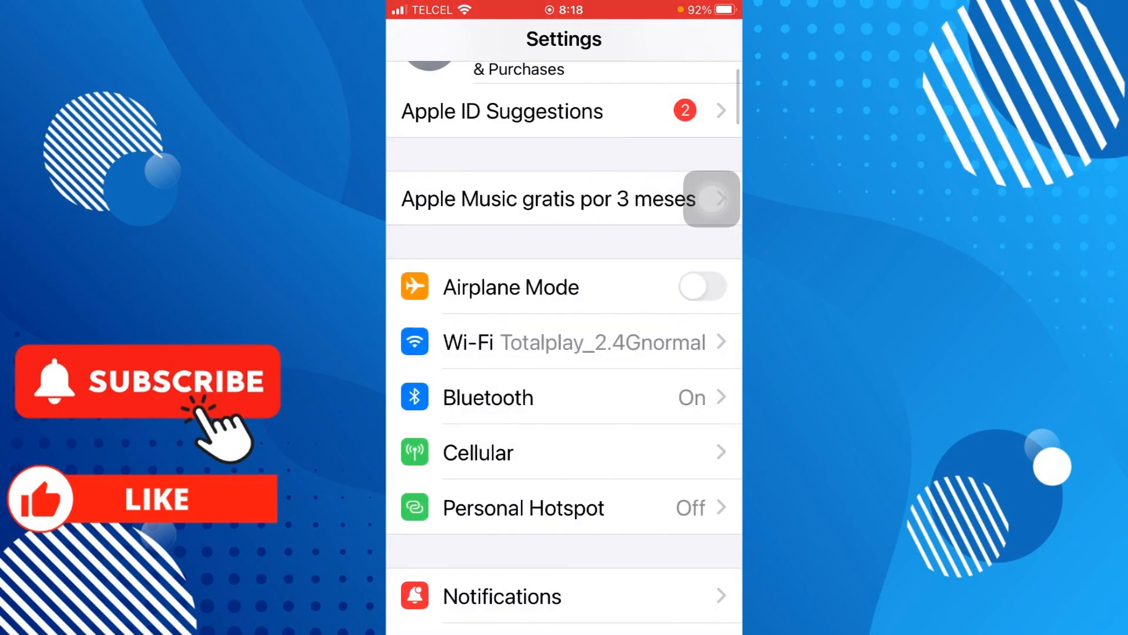
# - Confirm iOS 16.7.11 is up to date in Software Update, then return to General
pyautogui.scroll(-3)
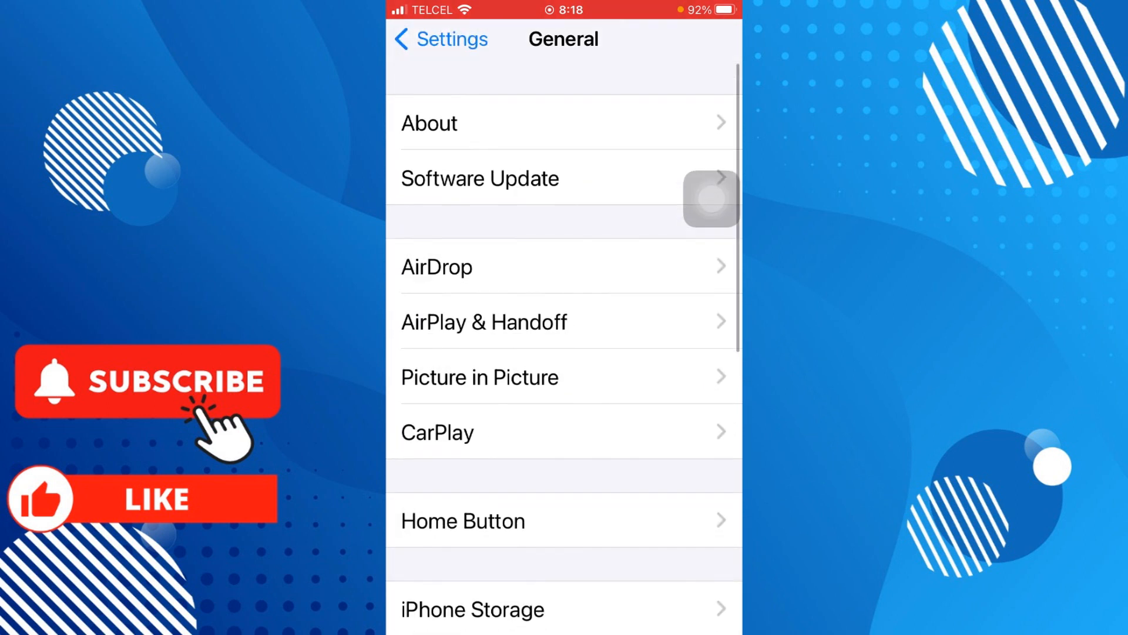
pyautogui.click(480, 178)
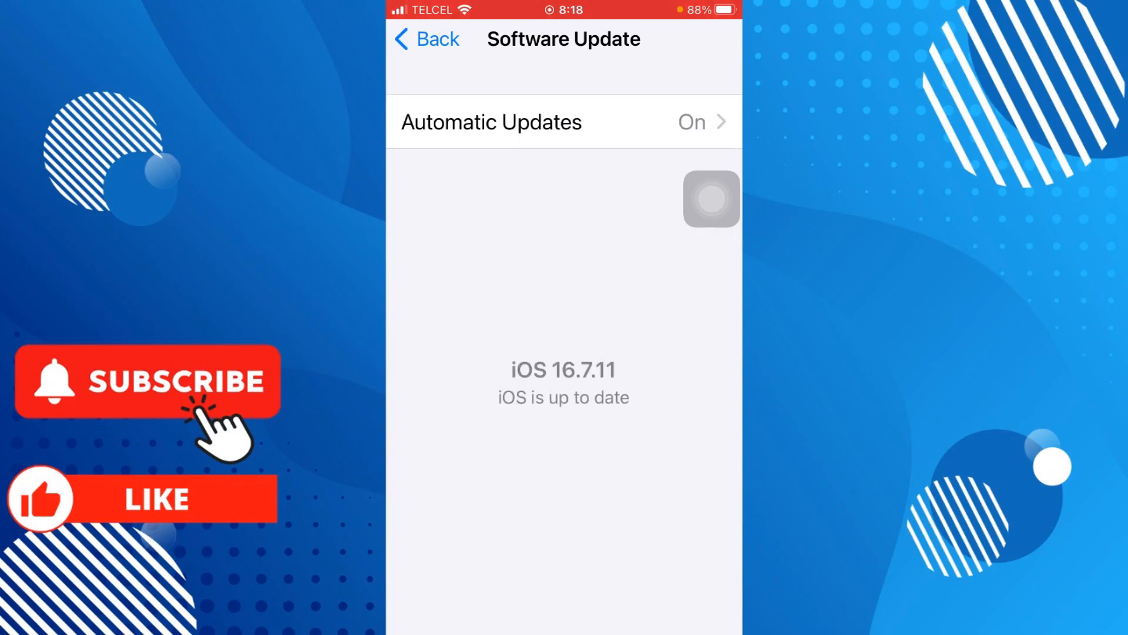
pyautogui.click(426, 38)
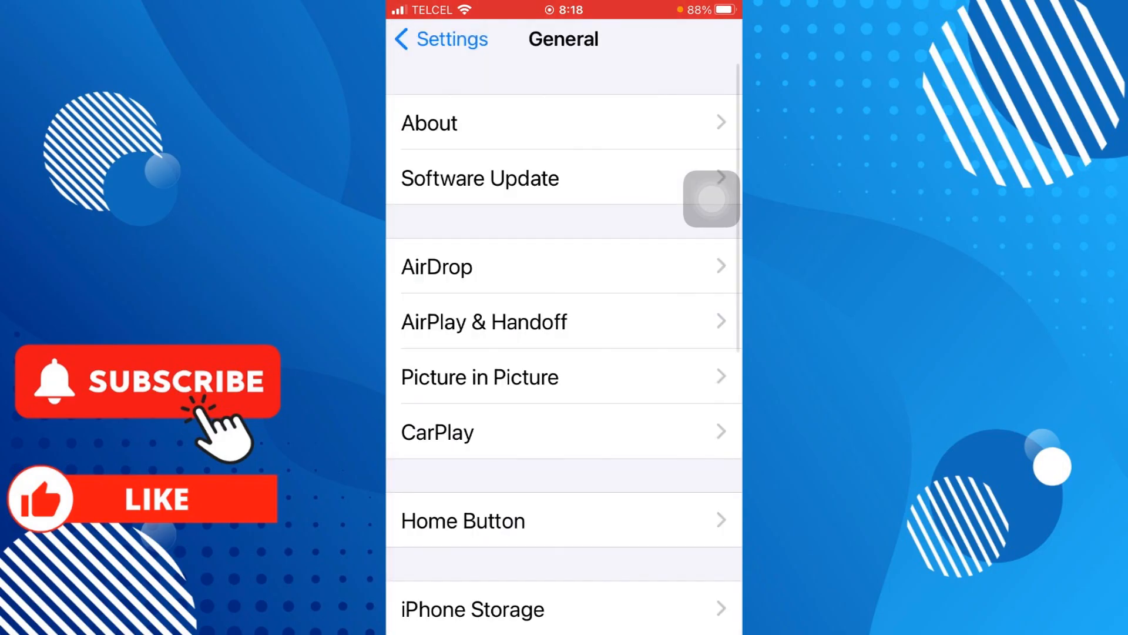
# - Open VPN & Device Management from General to see VPN shown as Not Connected
pyautogui.scroll(-3)
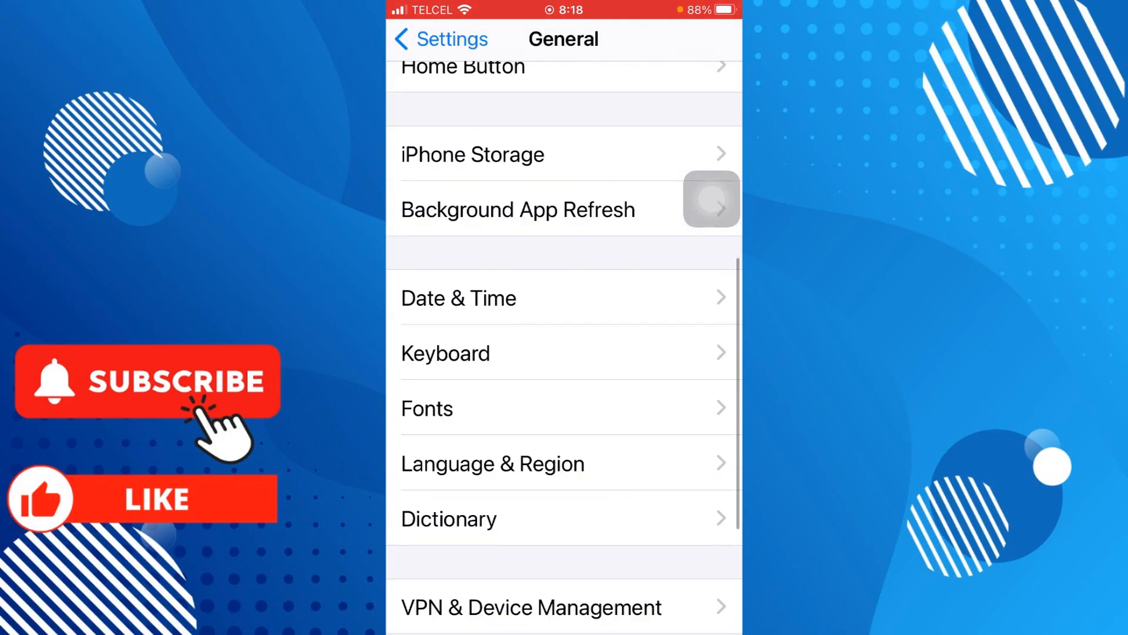
pyautogui.scroll(-3)
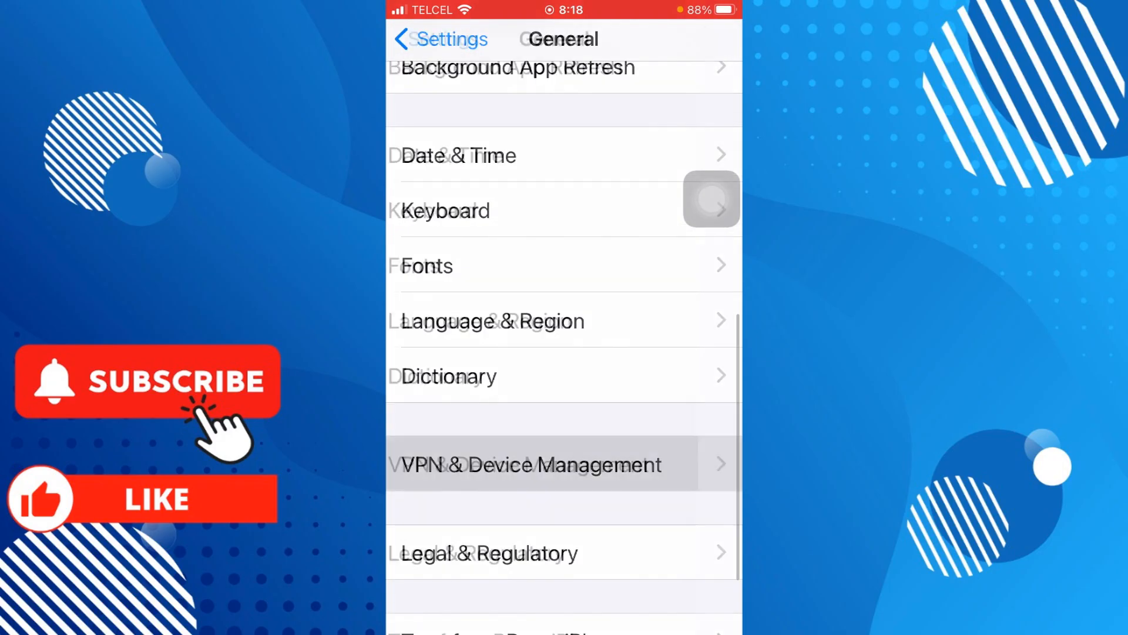
pyautogui.click(531, 465)
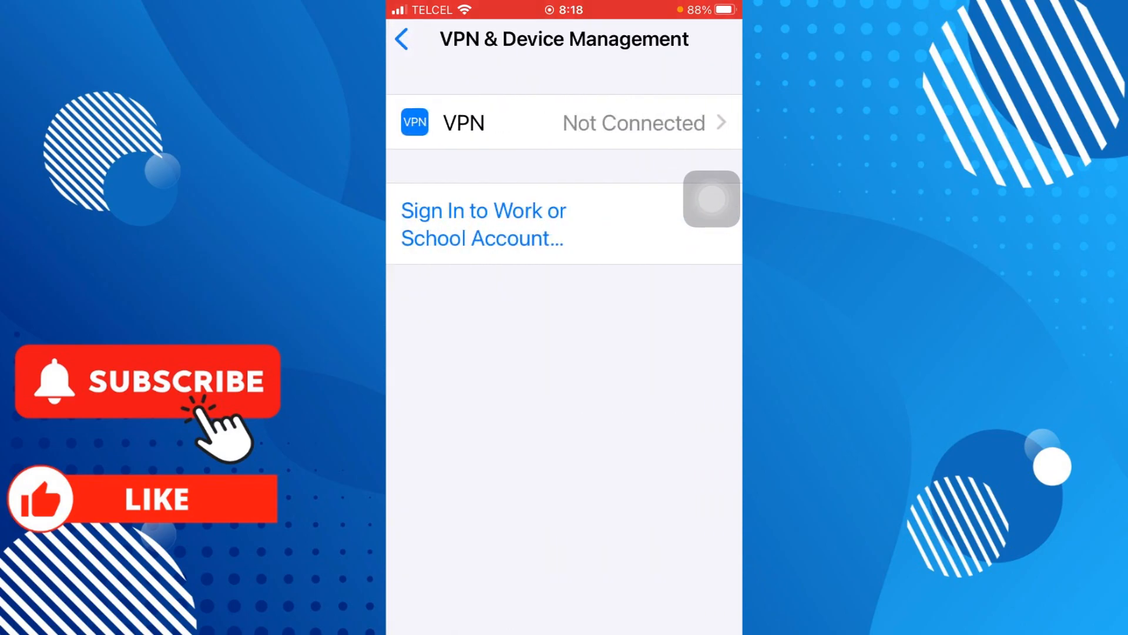